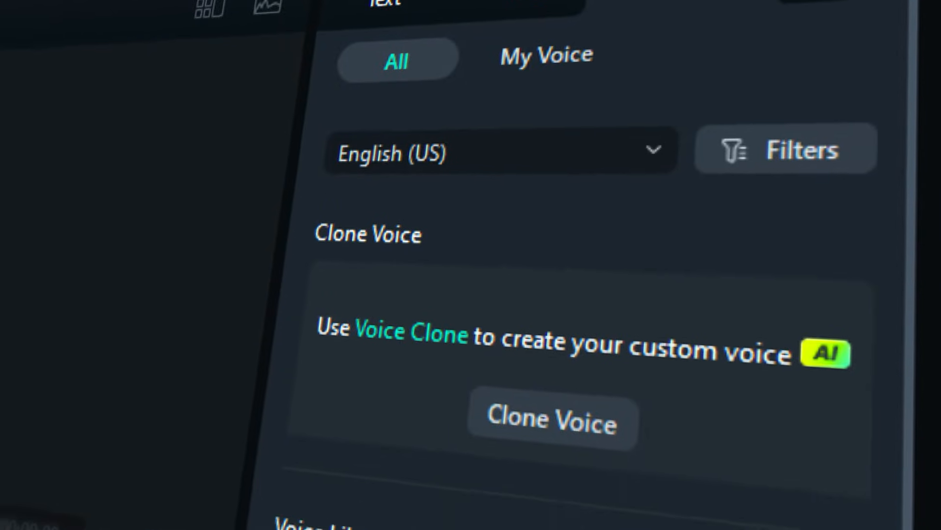
# Download and save the Filmora 14 installer, then subscribe to the Filmora for Creators channel.
pyautogui.scroll(-3)
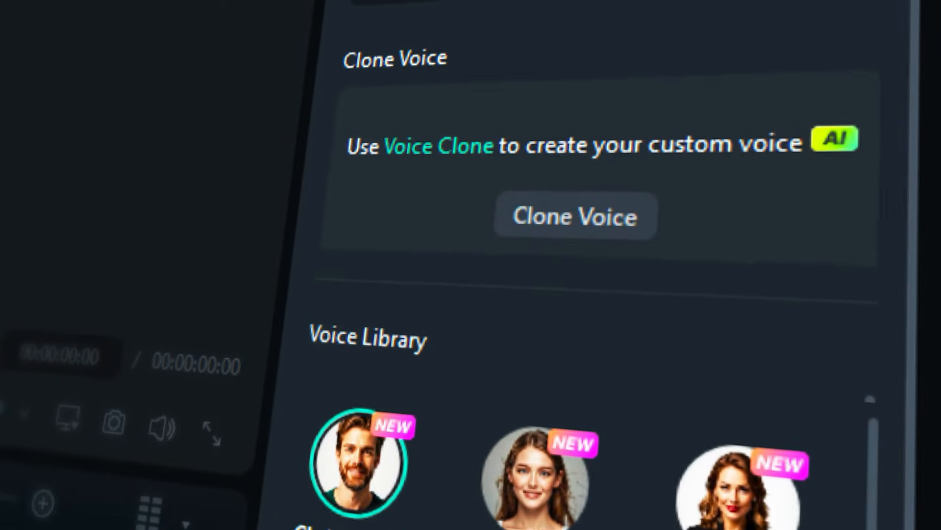
pyautogui.scroll(-3)
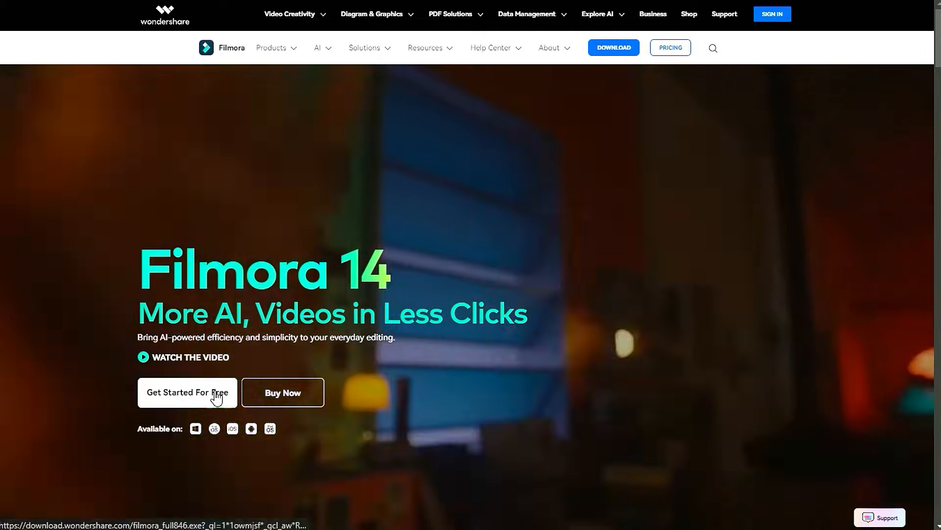
pyautogui.click(187, 393)
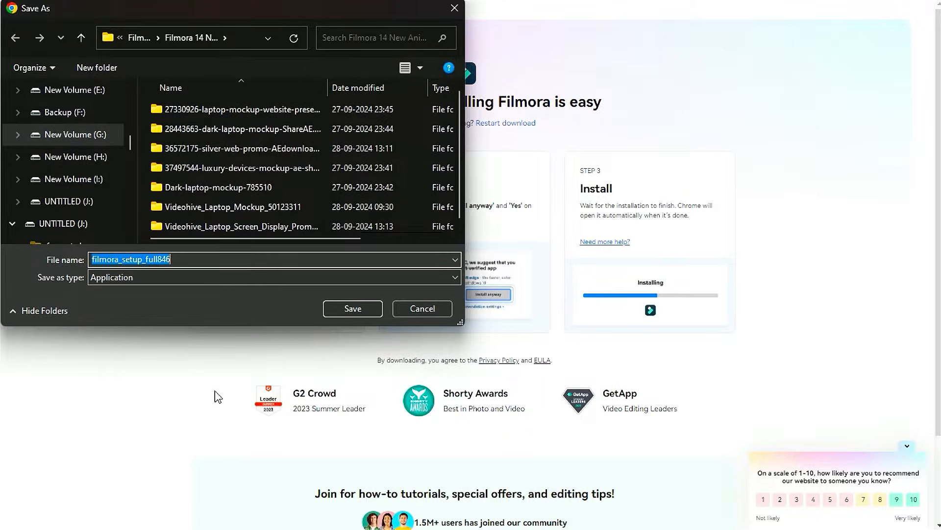
pyautogui.click(353, 308)
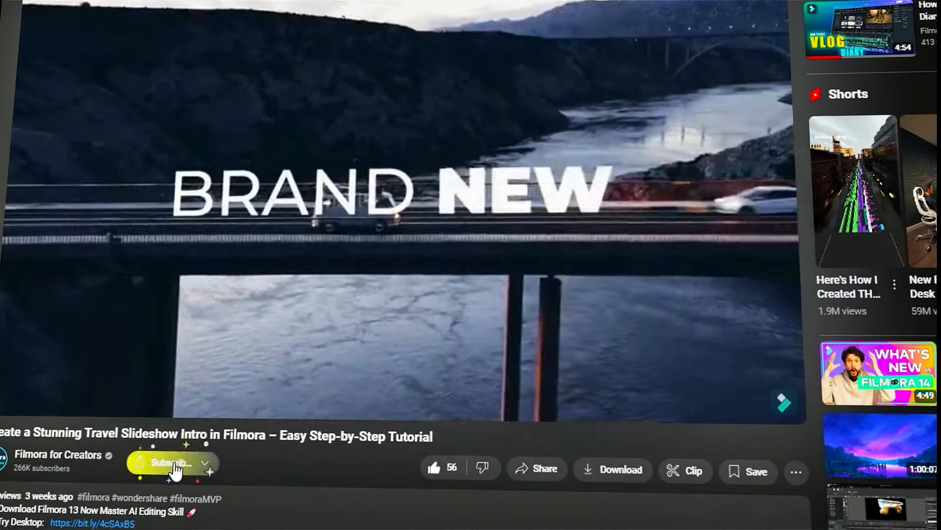
pyautogui.click(171, 464)
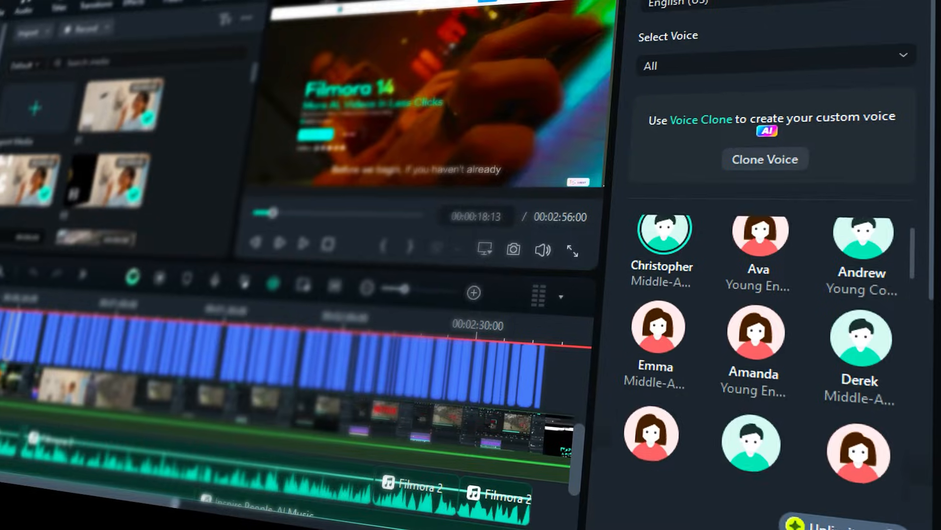
pyautogui.scroll(-3)
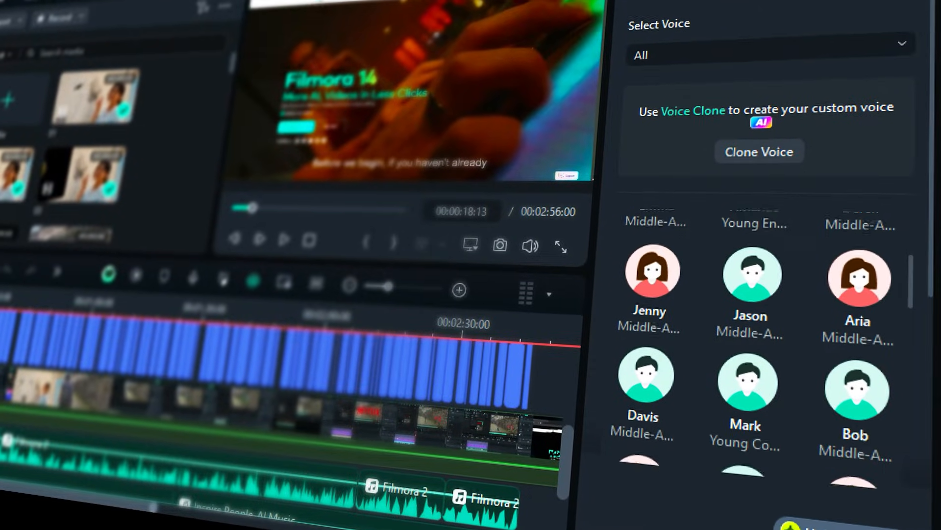
pyautogui.scroll(-3)
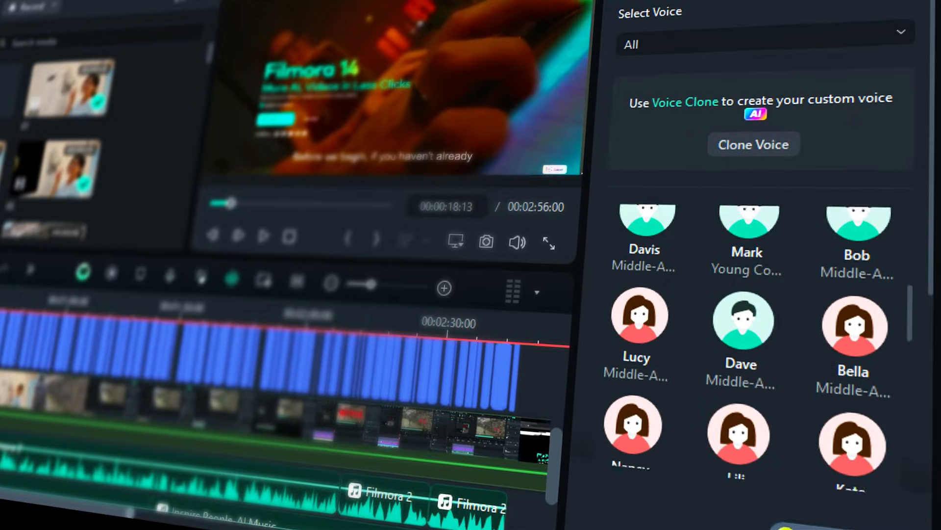
pyautogui.scroll(-3)
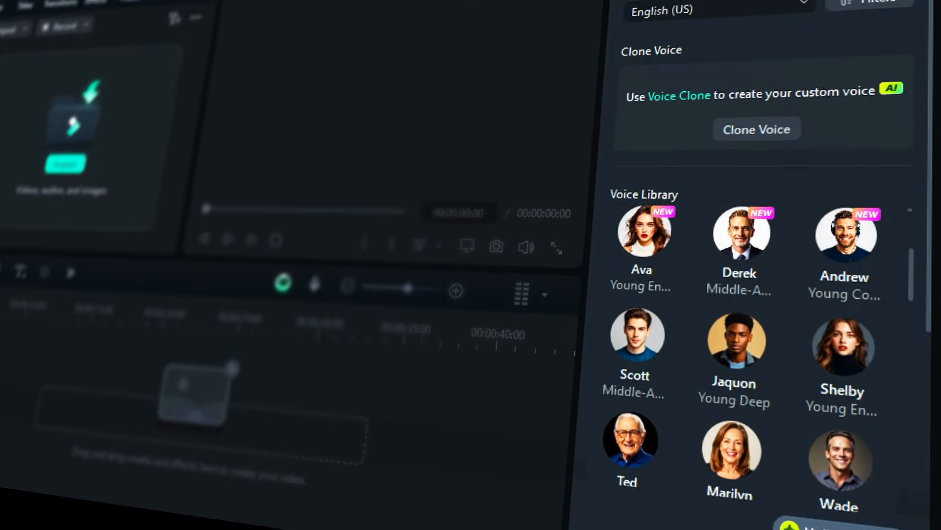
pyautogui.scroll(-3)
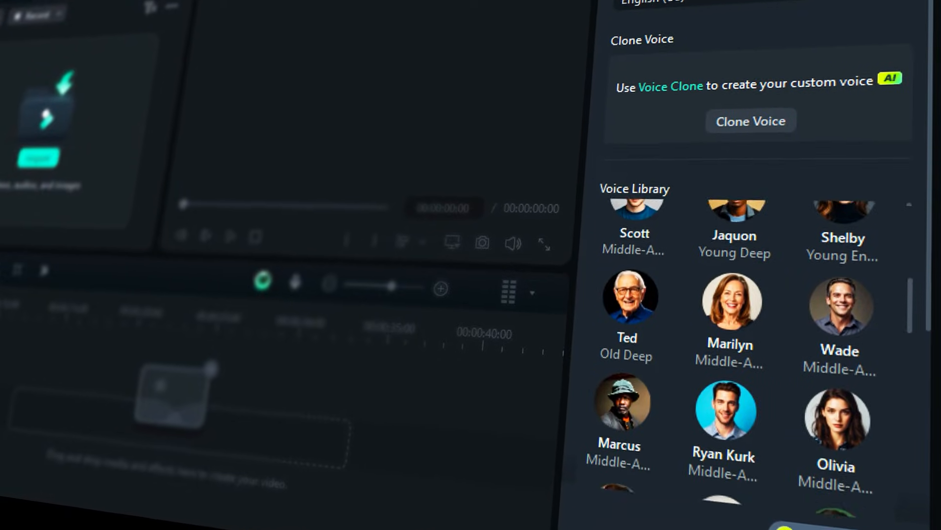
pyautogui.scroll(-3)
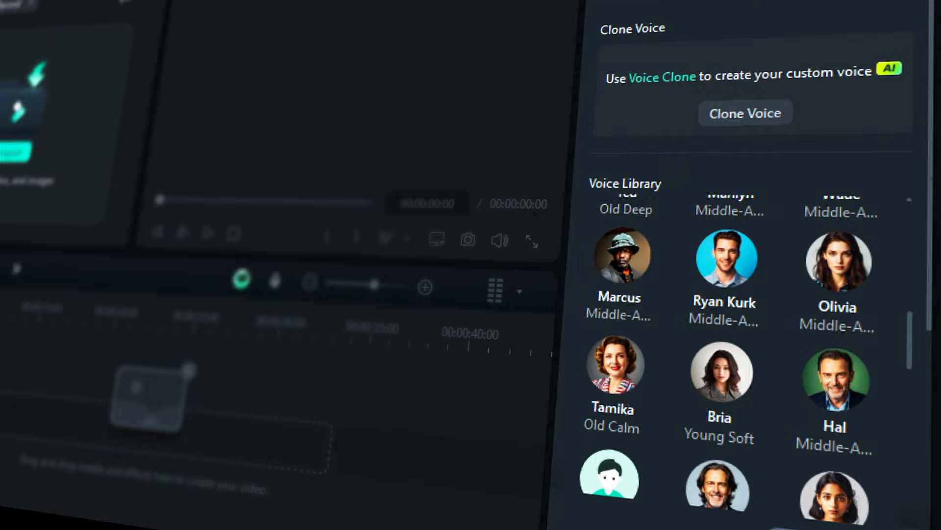
pyautogui.scroll(-3)
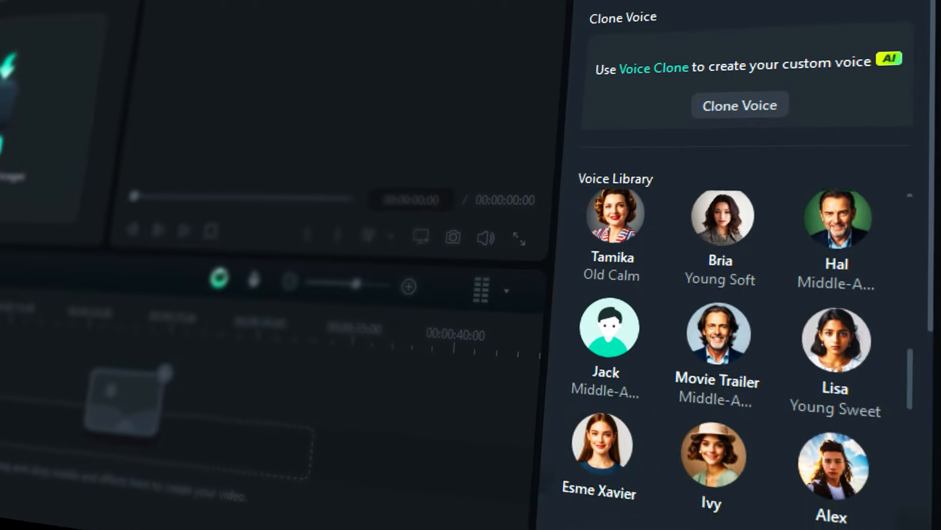
pyautogui.scroll(-3)
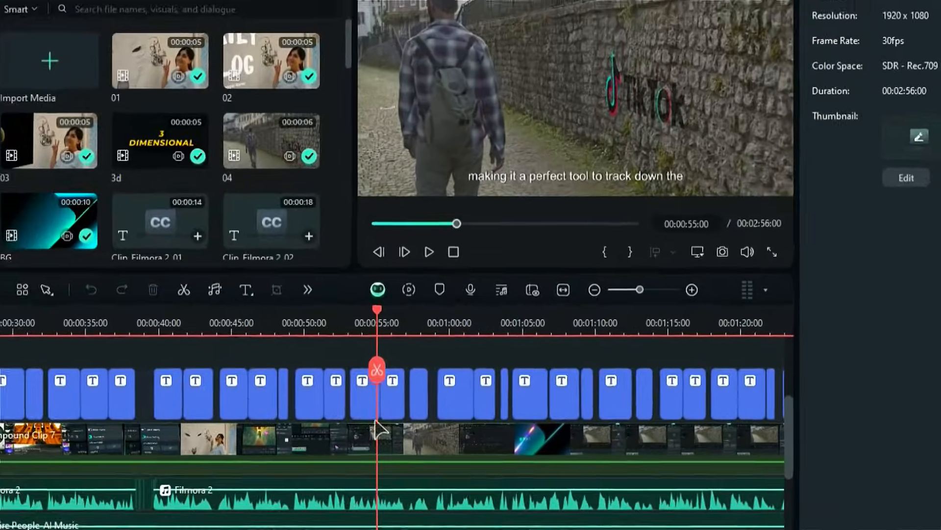
# Select the caption clip at 00:00:55 and browse its Text To Speech voice library.
pyautogui.click(367, 394)
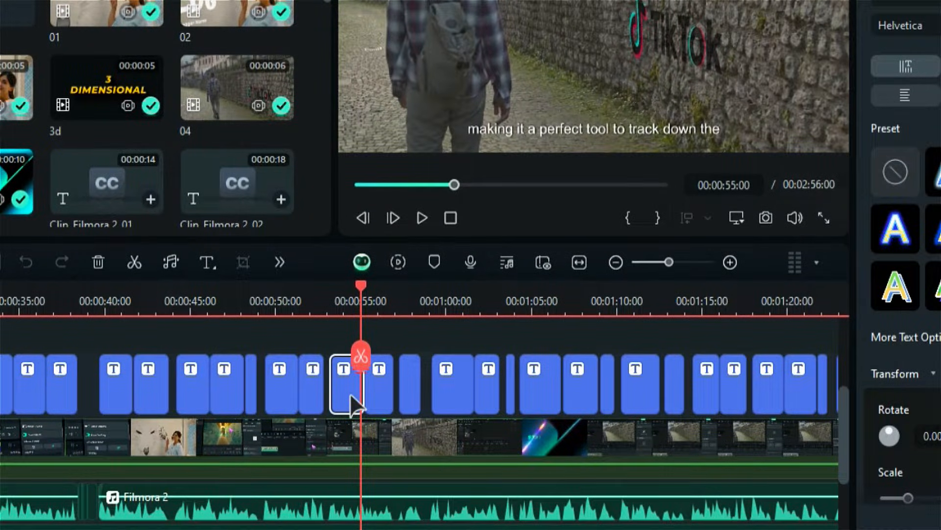
pyautogui.rightClick(343, 381)
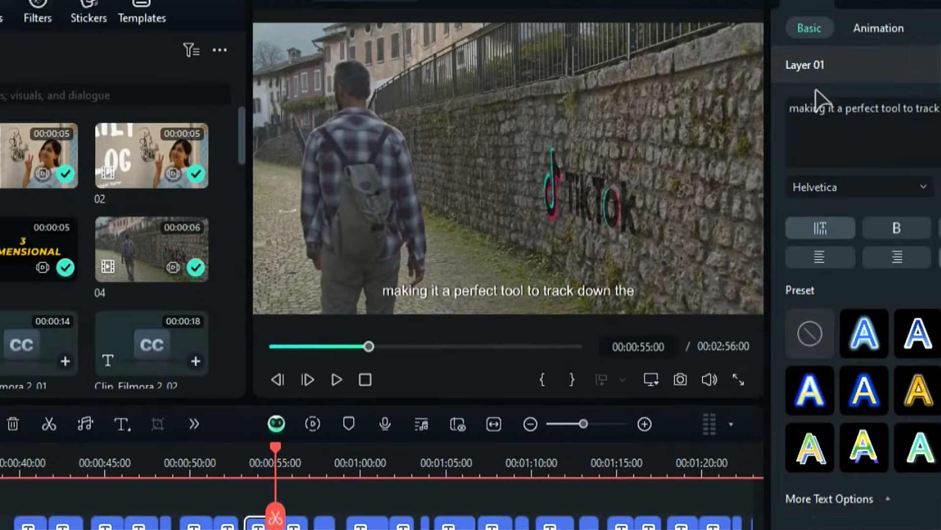
pyautogui.click(779, 42)
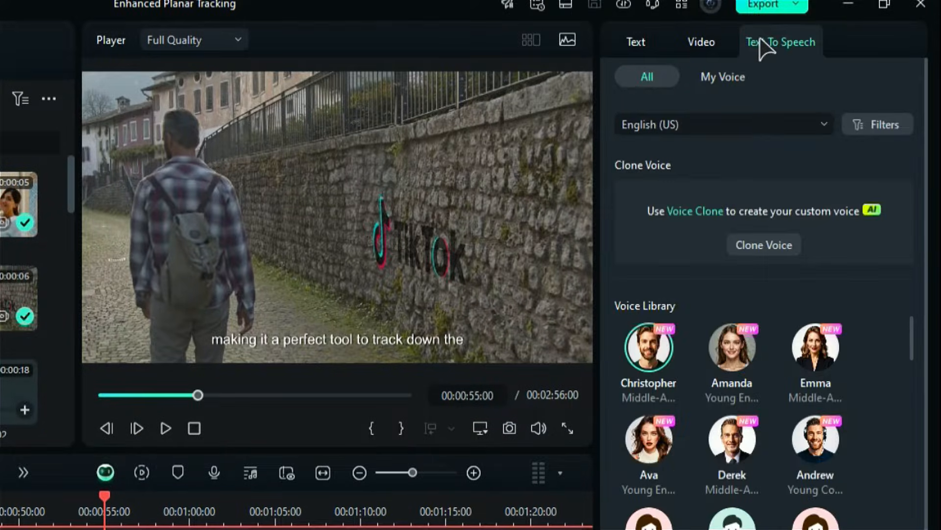
pyautogui.scroll(-3)
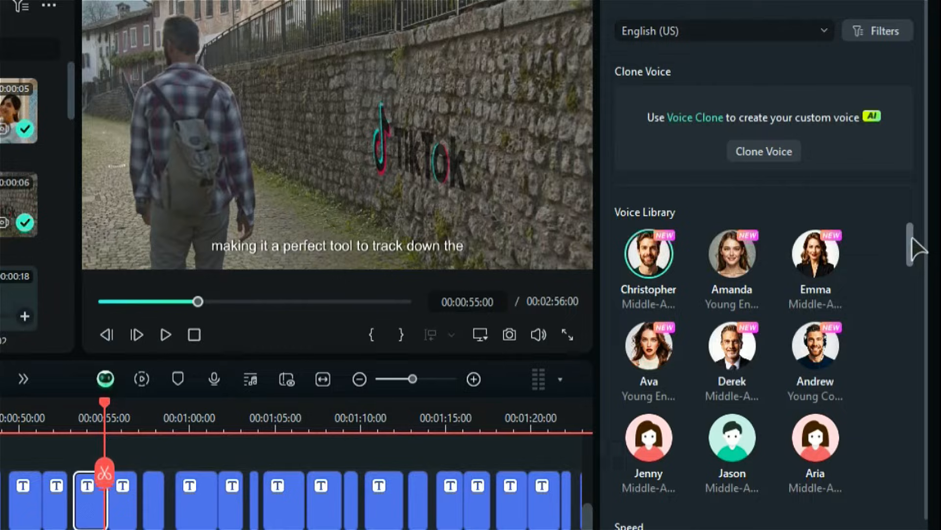
pyautogui.scroll(-3)
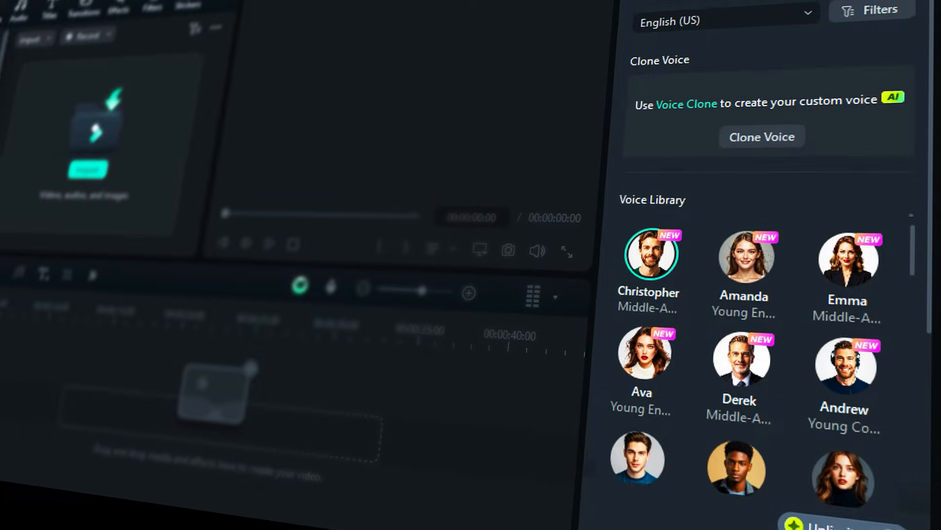
pyautogui.scroll(-3)
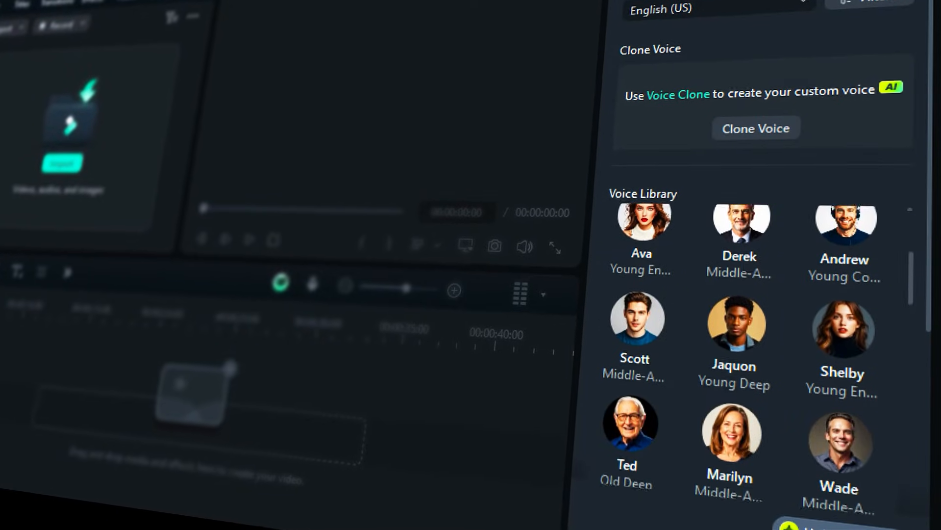
pyautogui.scroll(-3)
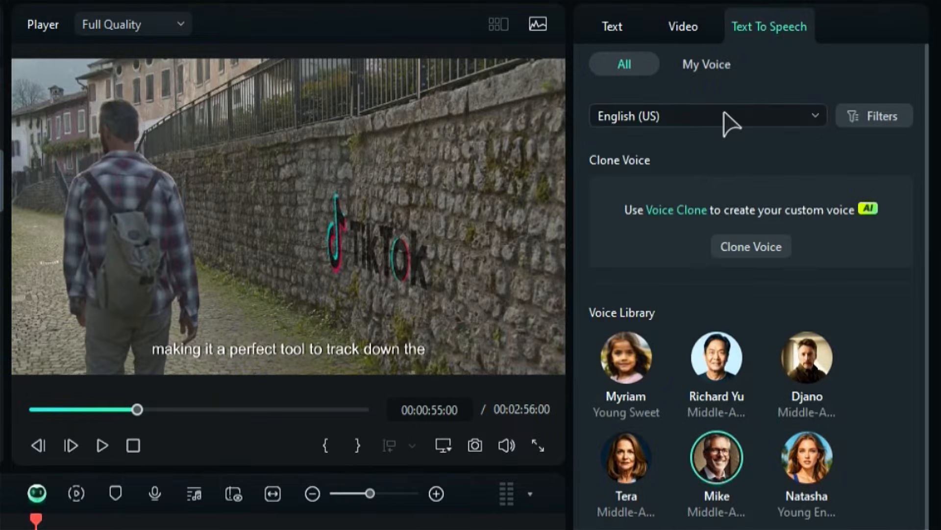
# Choose Italian (Italy) as the speech language from the language list.
pyautogui.click(708, 116)
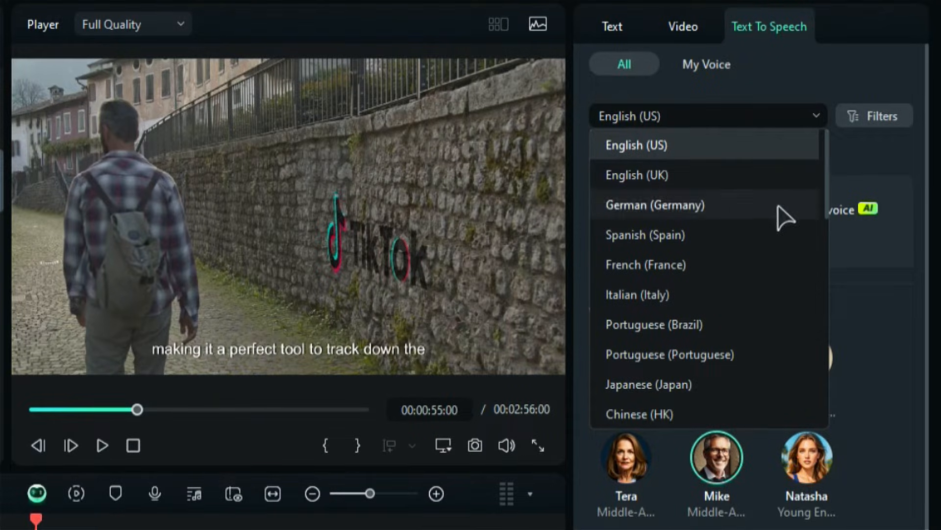
pyautogui.click(637, 295)
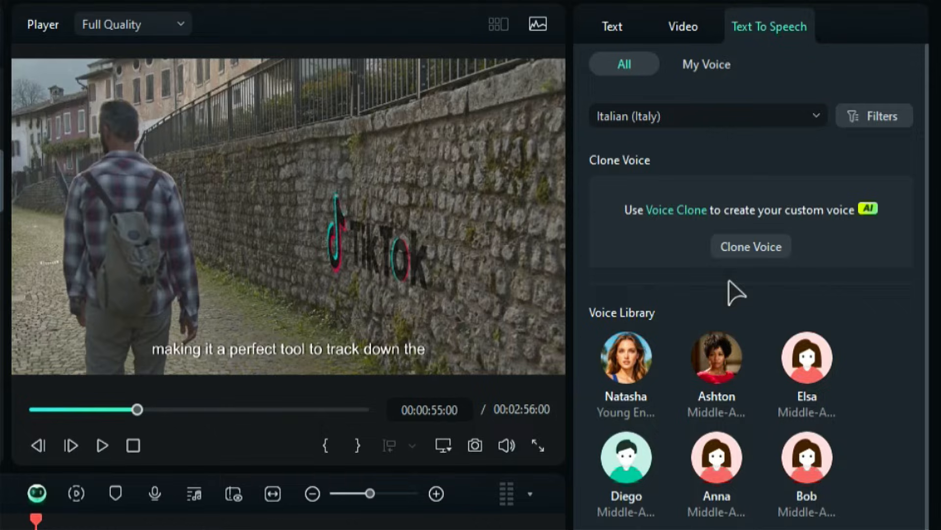
pyautogui.click(874, 116)
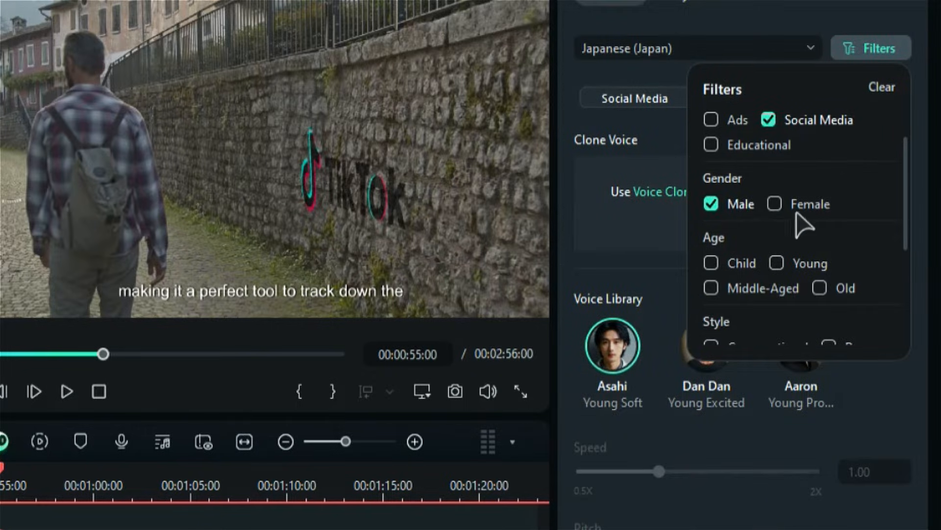
# Scroll the Text To Speech panel to reveal the voice list and Speed and Pitch settings.
pyautogui.scroll(-3)
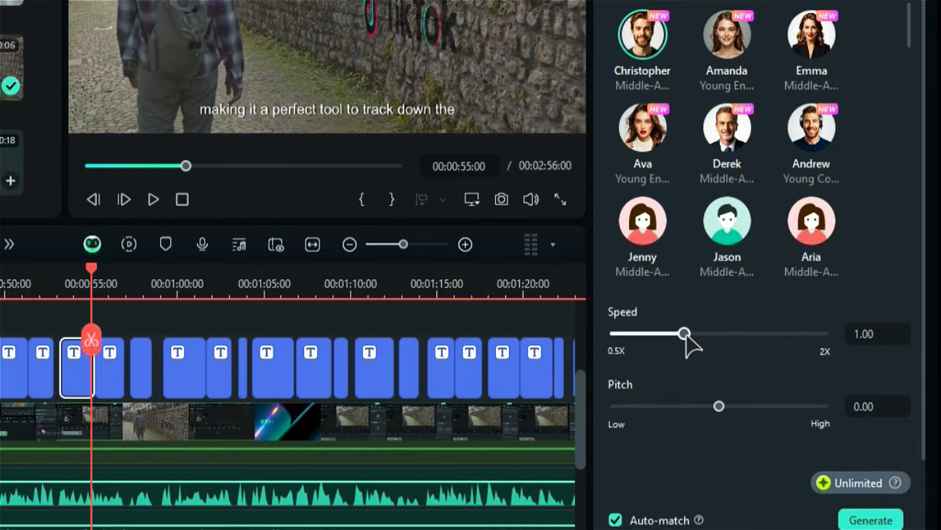
# Adjust the voice Speed slider down to 0.80 and the Pitch slider up to 50.00.
pyautogui.moveTo(686, 333); pyautogui.dragTo(726, 333)
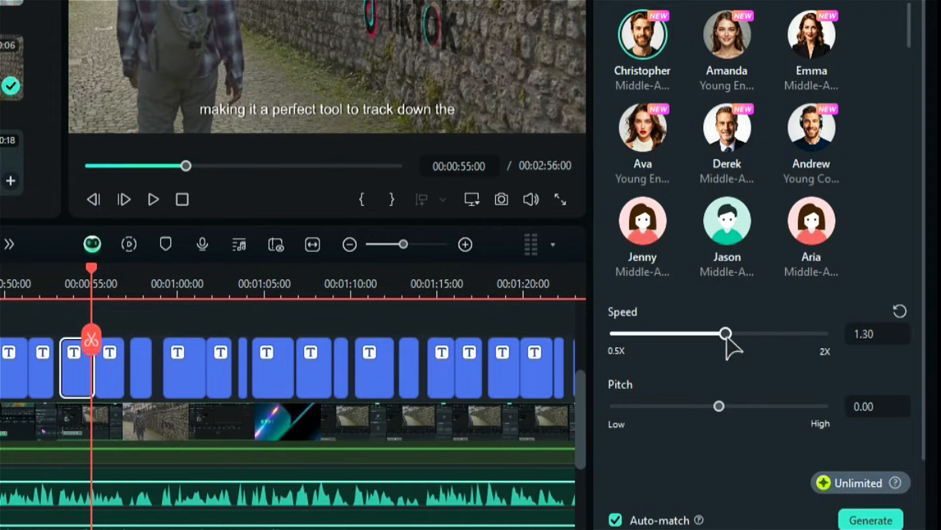
pyautogui.moveTo(725, 332); pyautogui.dragTo(658, 332)
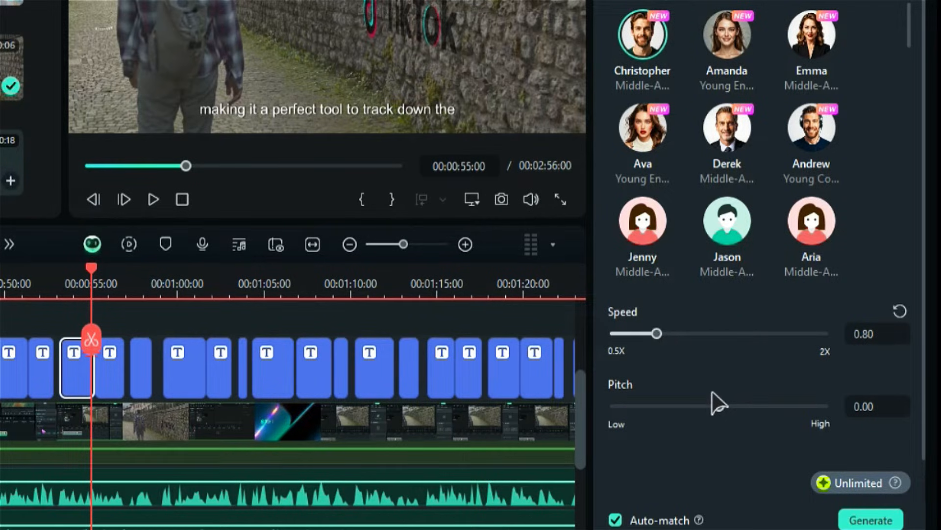
pyautogui.moveTo(714, 405); pyautogui.dragTo(824, 405)
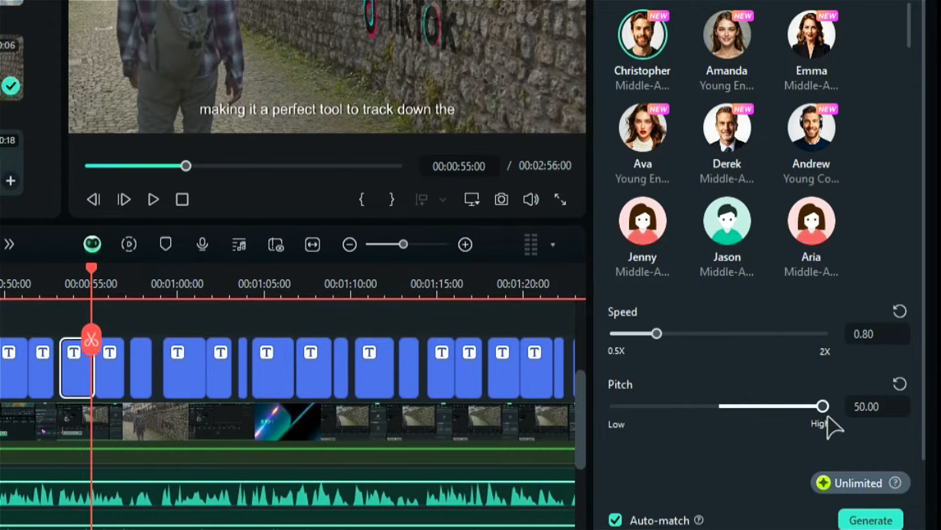
pyautogui.moveTo(822, 405); pyautogui.dragTo(631, 405)
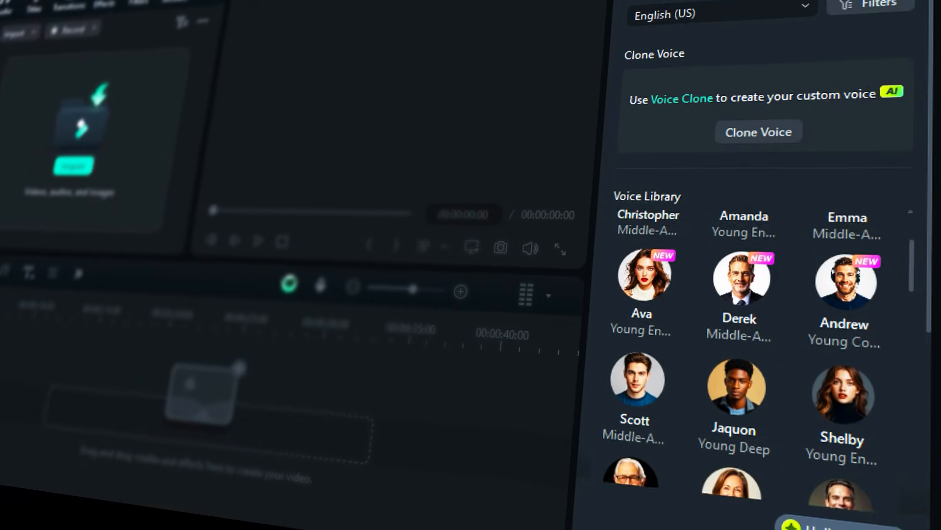
pyautogui.scroll(-3)
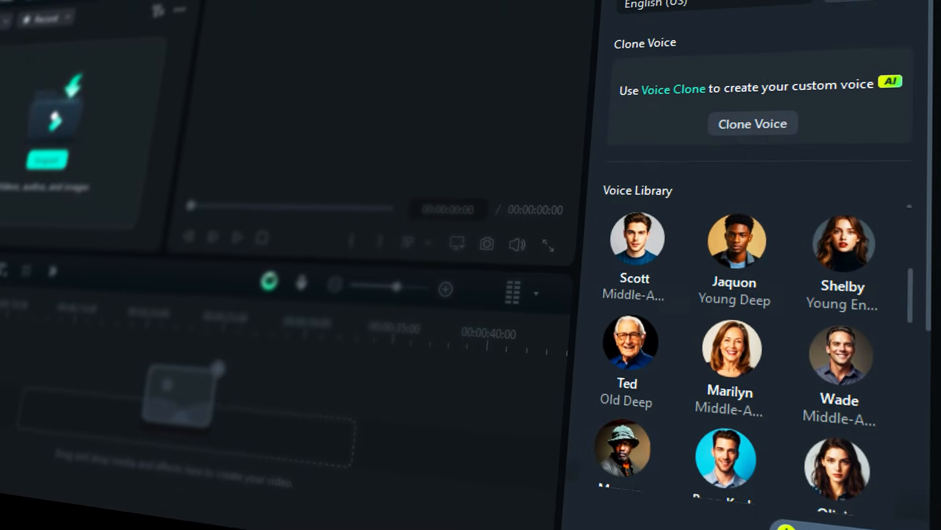